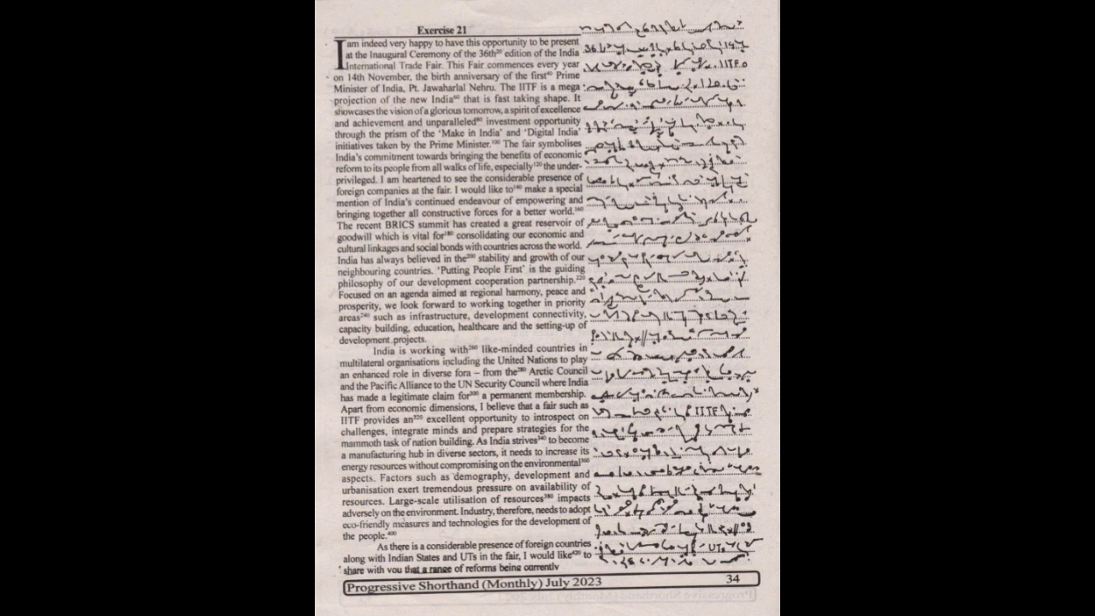
scroll("down", 3)
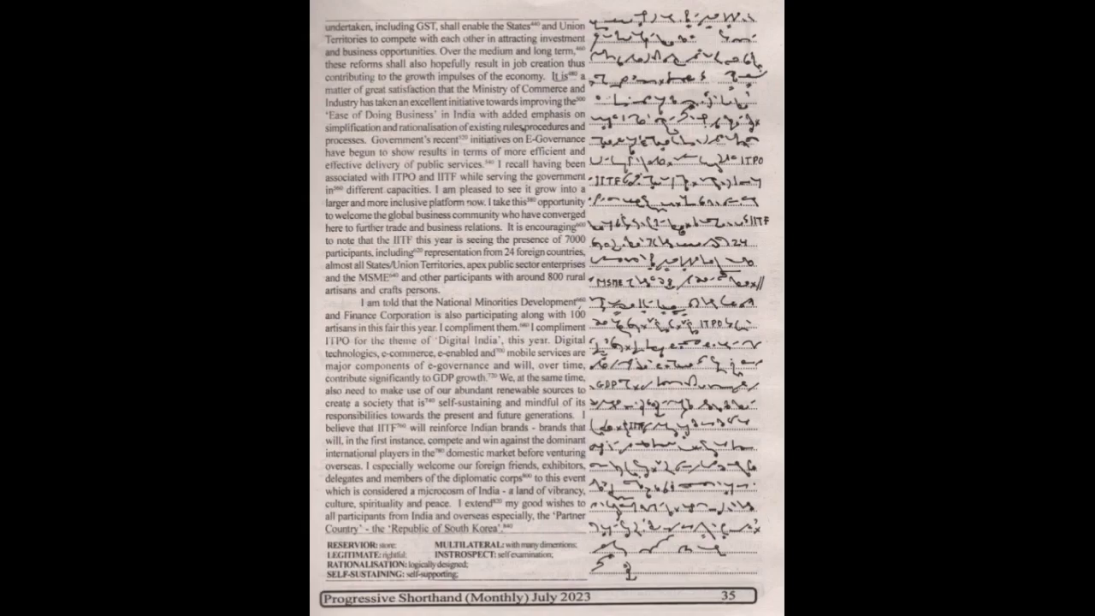